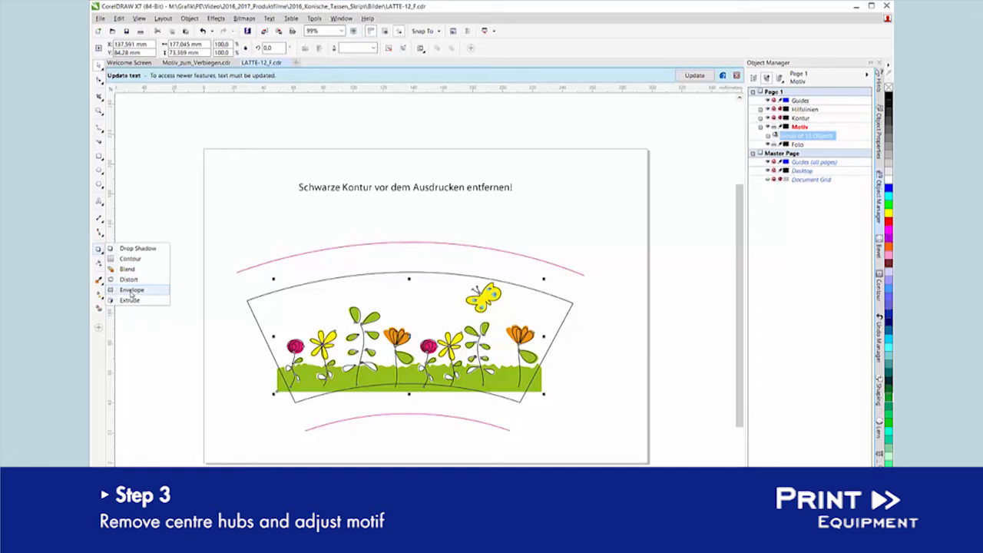
# - Select the Envelope tool from the interactive tools flyout to warp the flower motif group
pyautogui.click(132, 290)
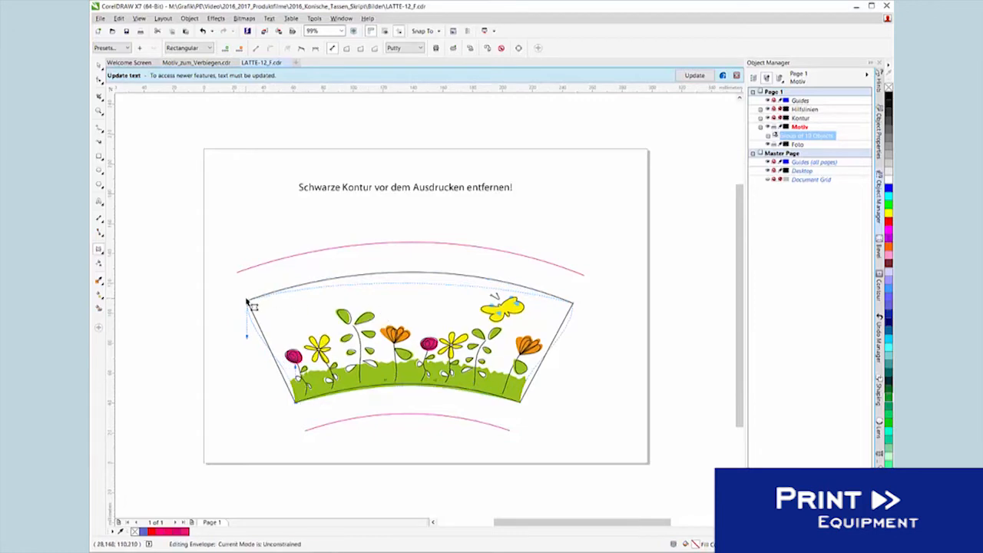